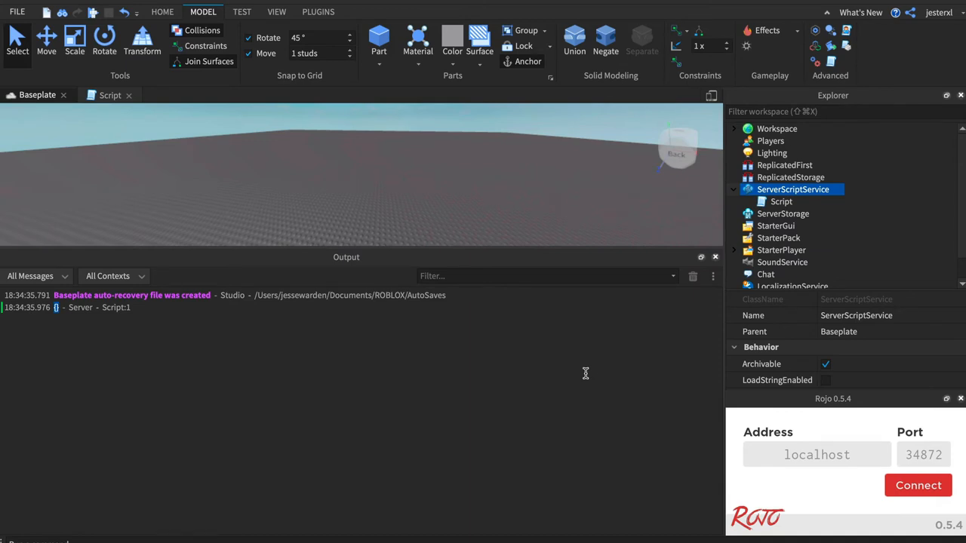
Start a play session with Run so the server script executes
left_click(109, 94)
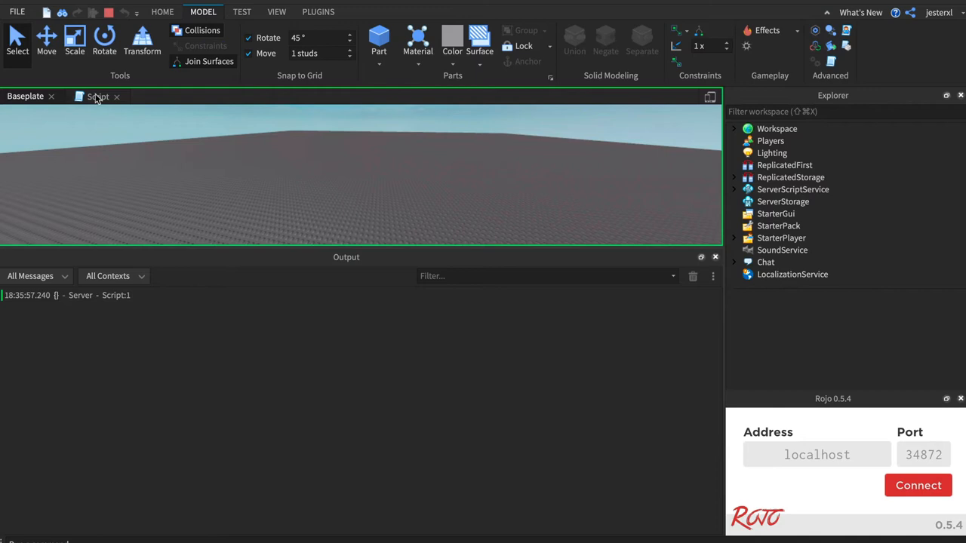
Edit the script during play, changing the print line to print(1.1) and selecting it
left_click(98, 97)
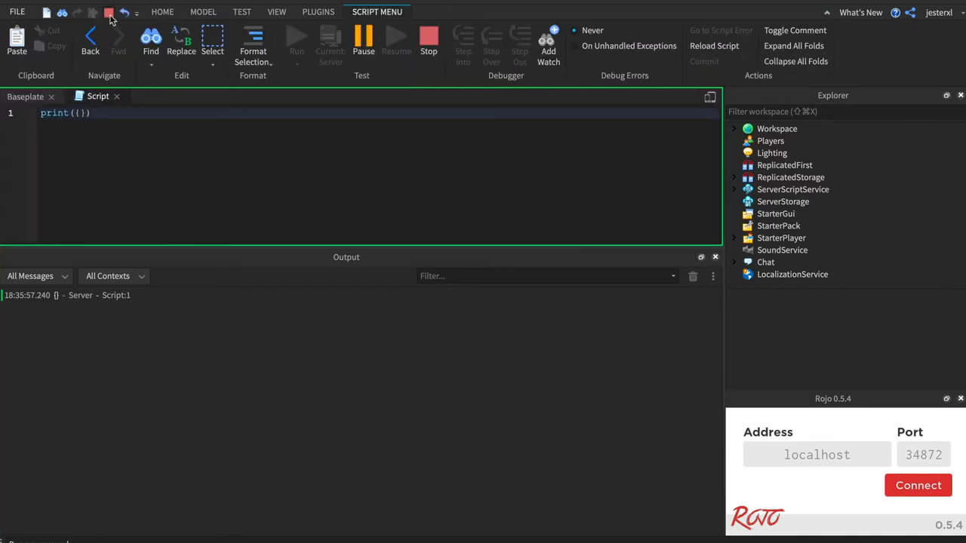
mouse_move(362, 43)
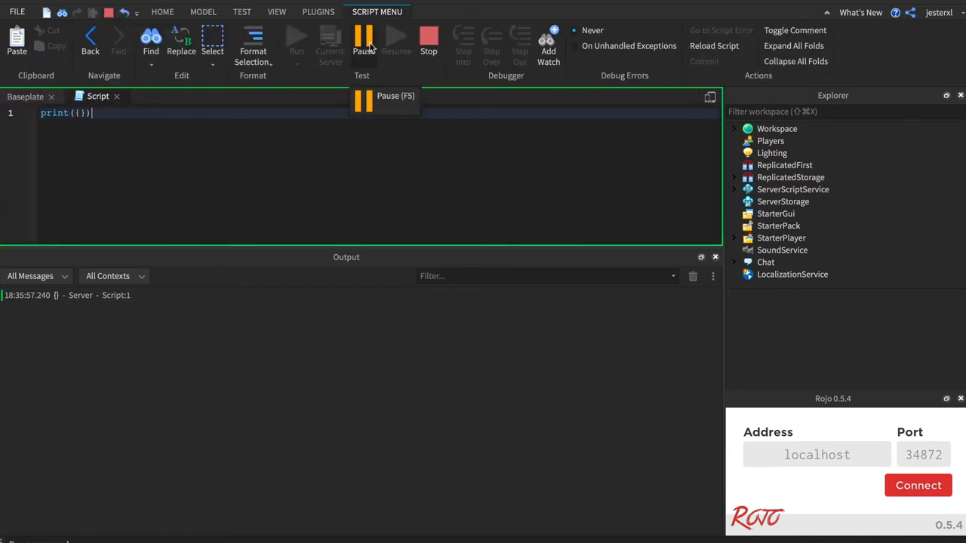
mouse_move(408, 214)
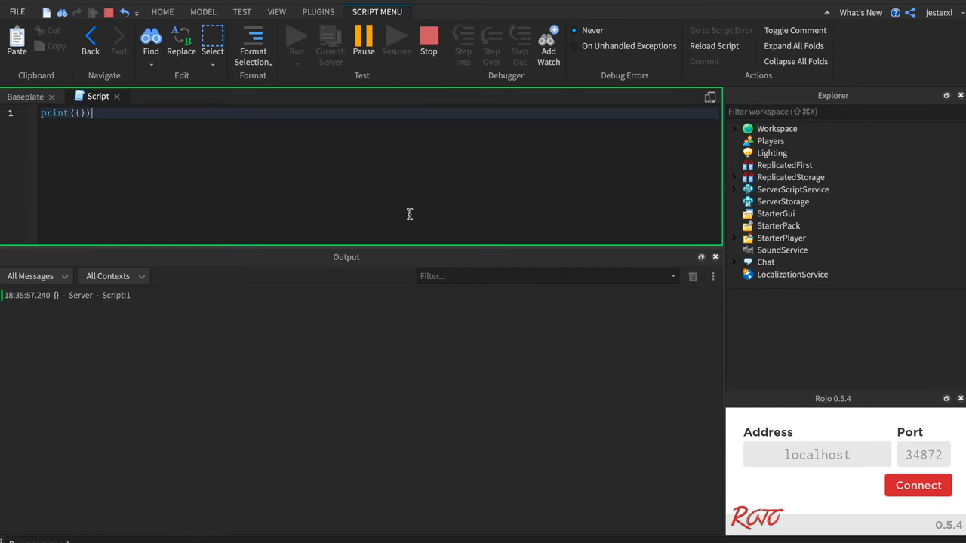
type("1.")
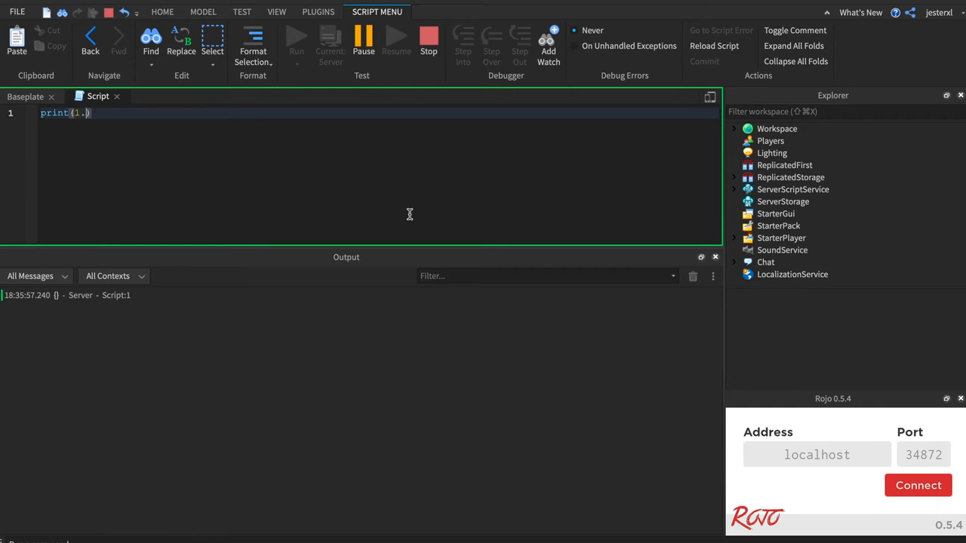
type("1")
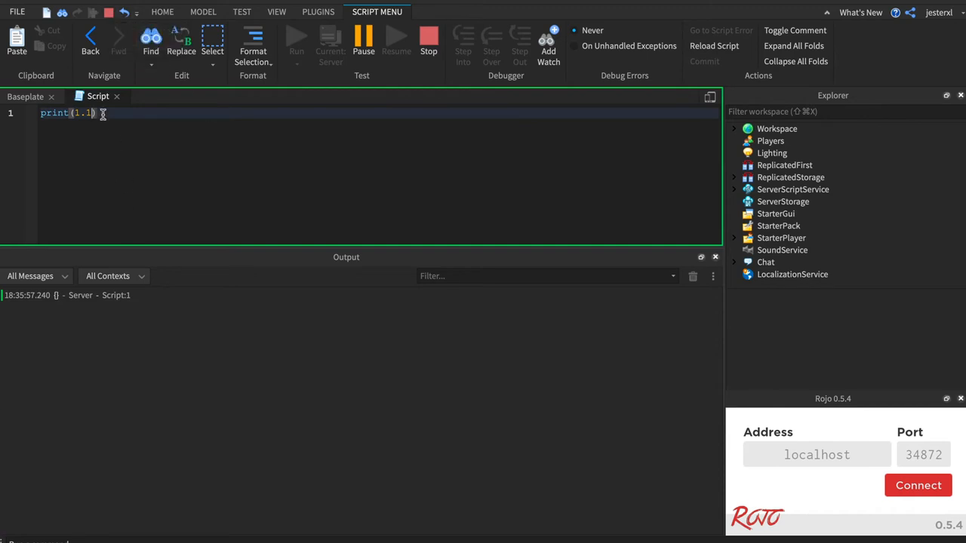
triple_click(68, 117)
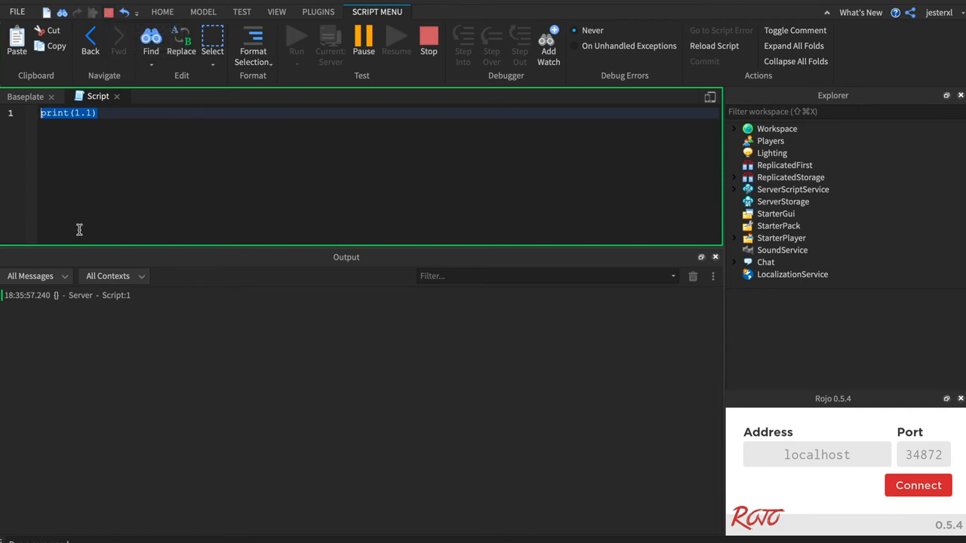
Stop the play session, triggering the prompt about keeping script changes
left_click(428, 39)
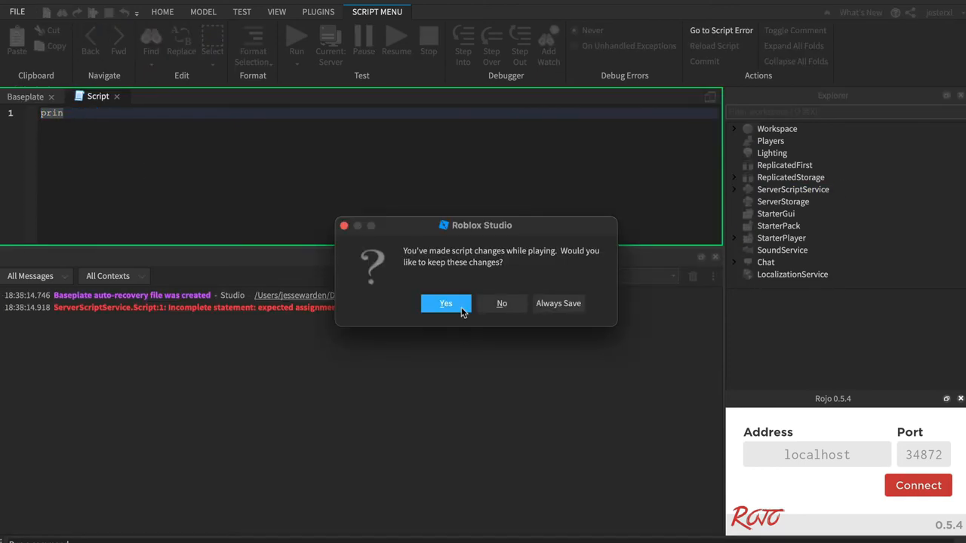